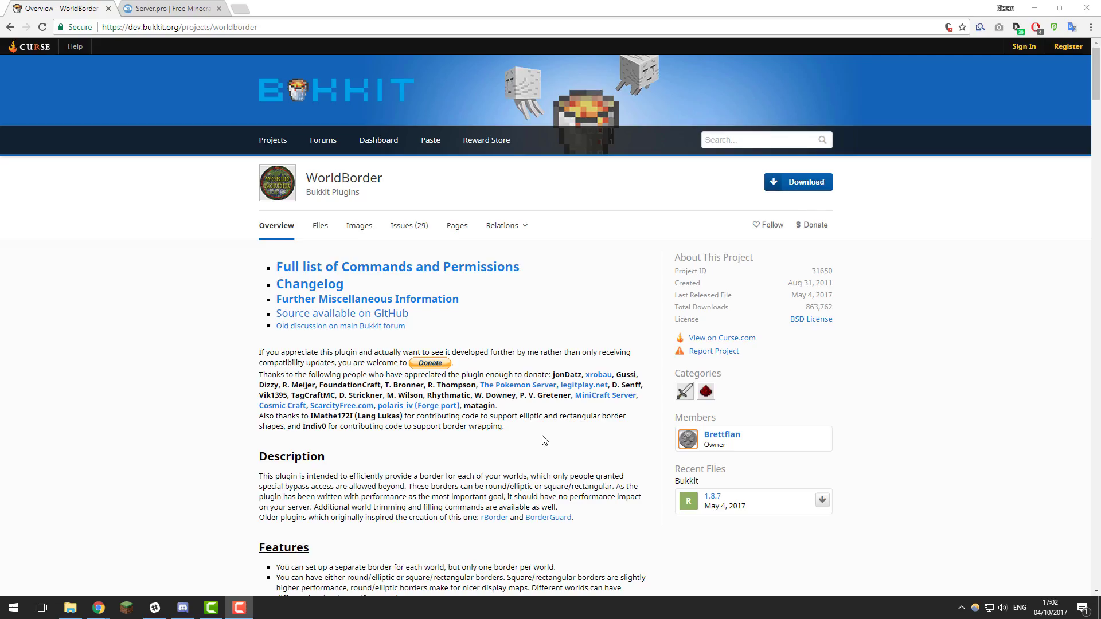
mouse_move(456, 304)
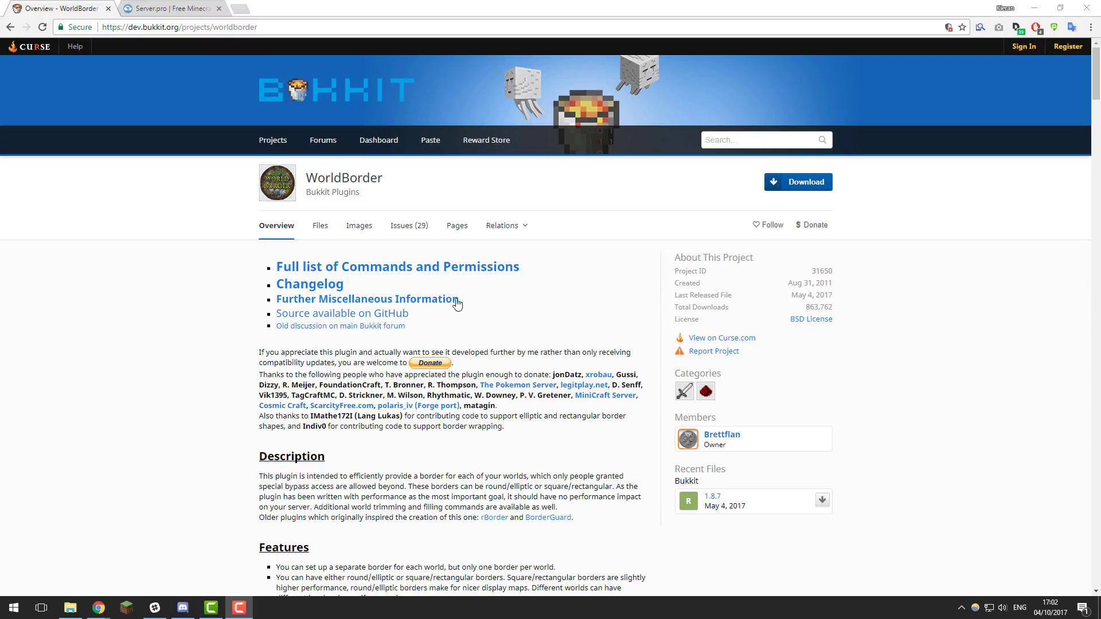
Switch from the WorldBorder Bukkit page to the Server.pro control panel
left_click(168, 8)
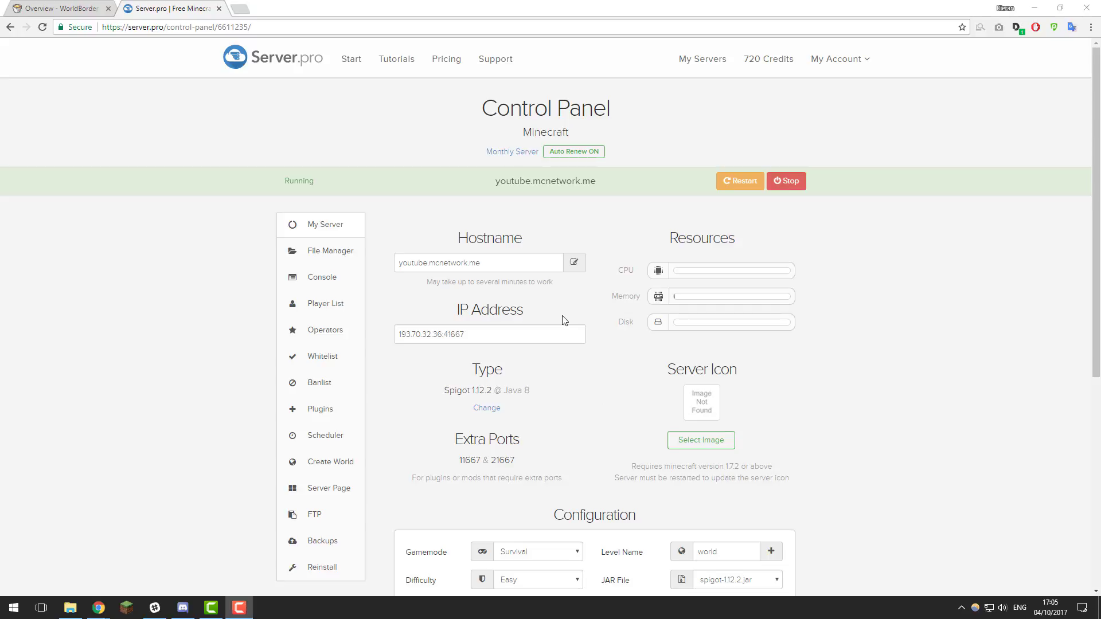
mouse_move(561, 320)
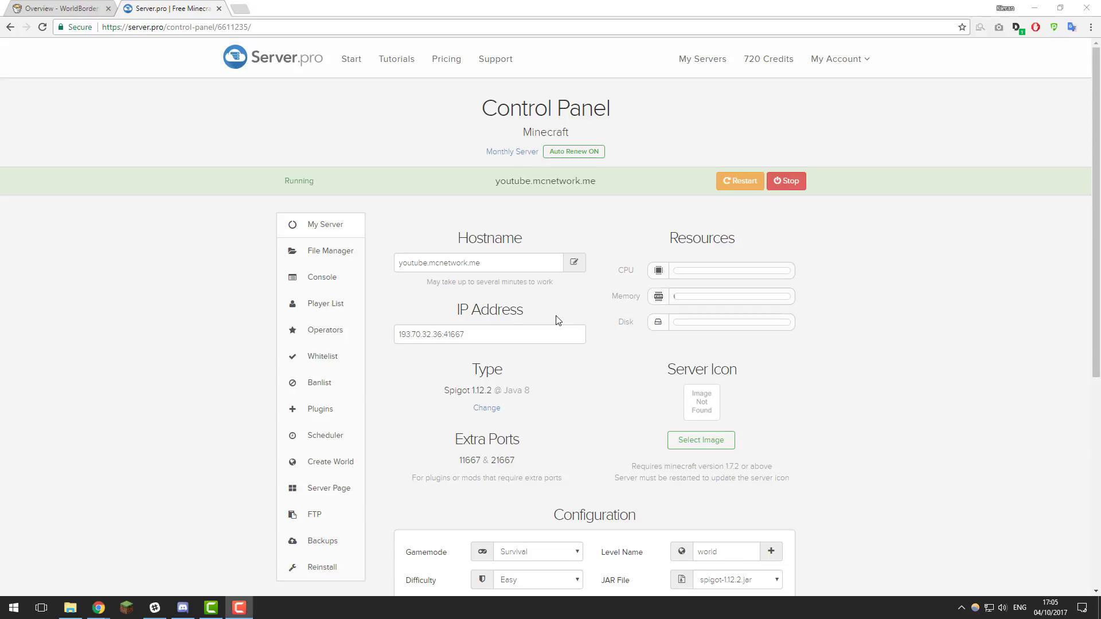
mouse_move(530, 375)
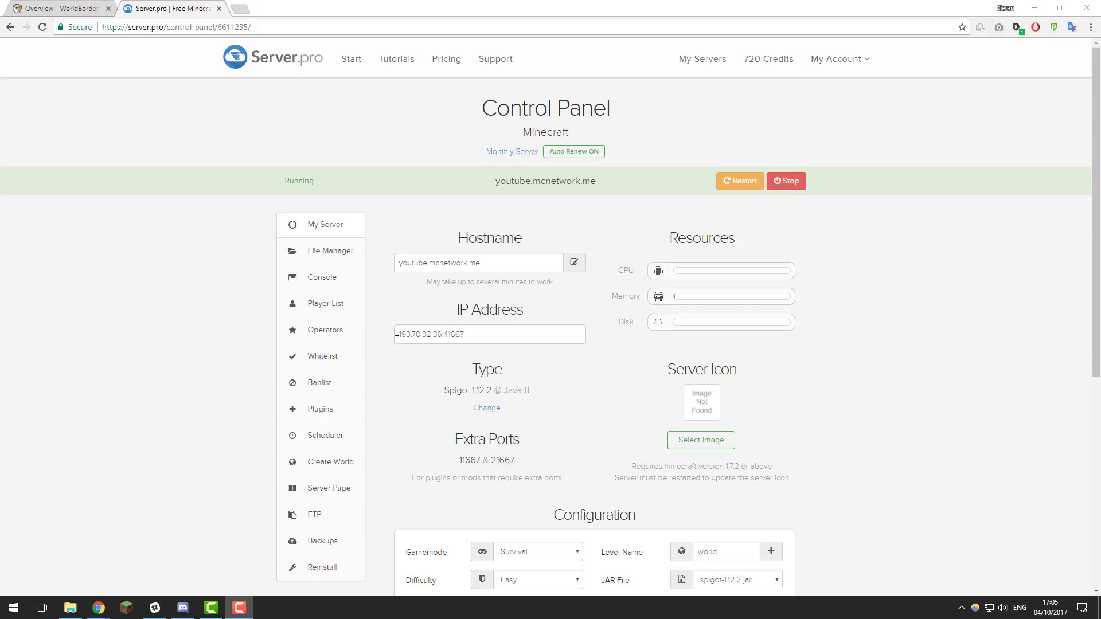
Search the server's Bukkit plugin catalogue for 'worldborder'
left_click(319, 408)
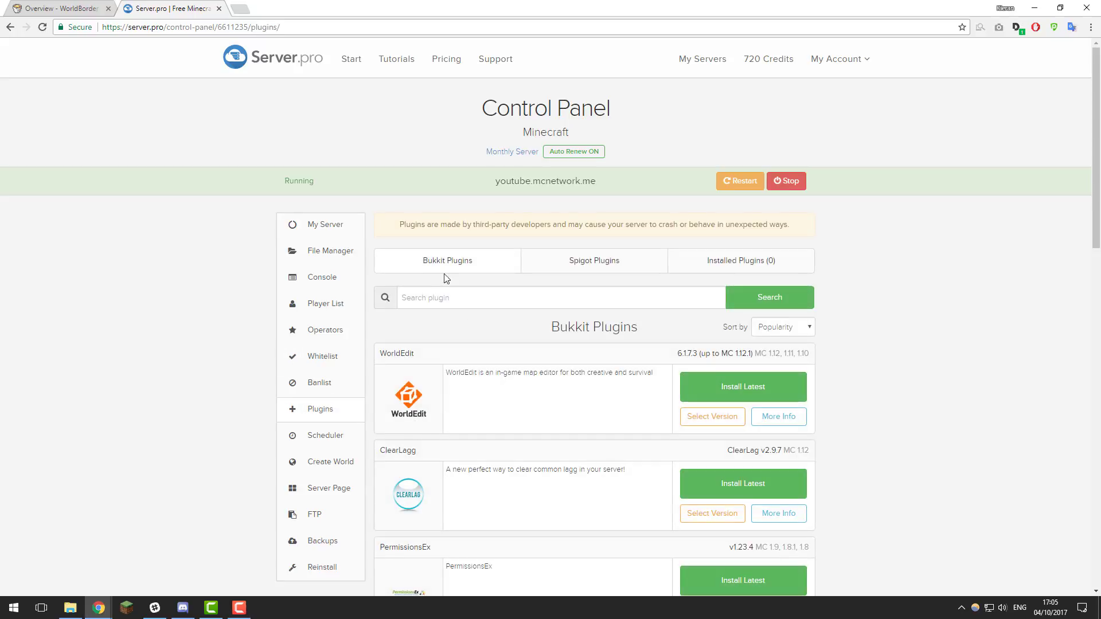
left_click(559, 297)
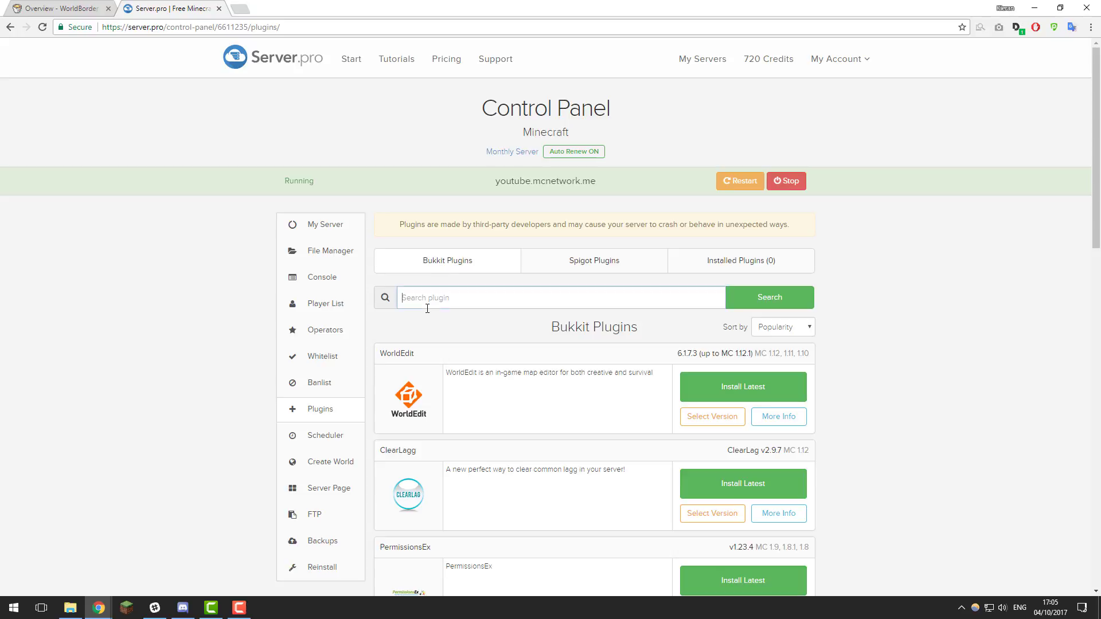
type("worldborder")
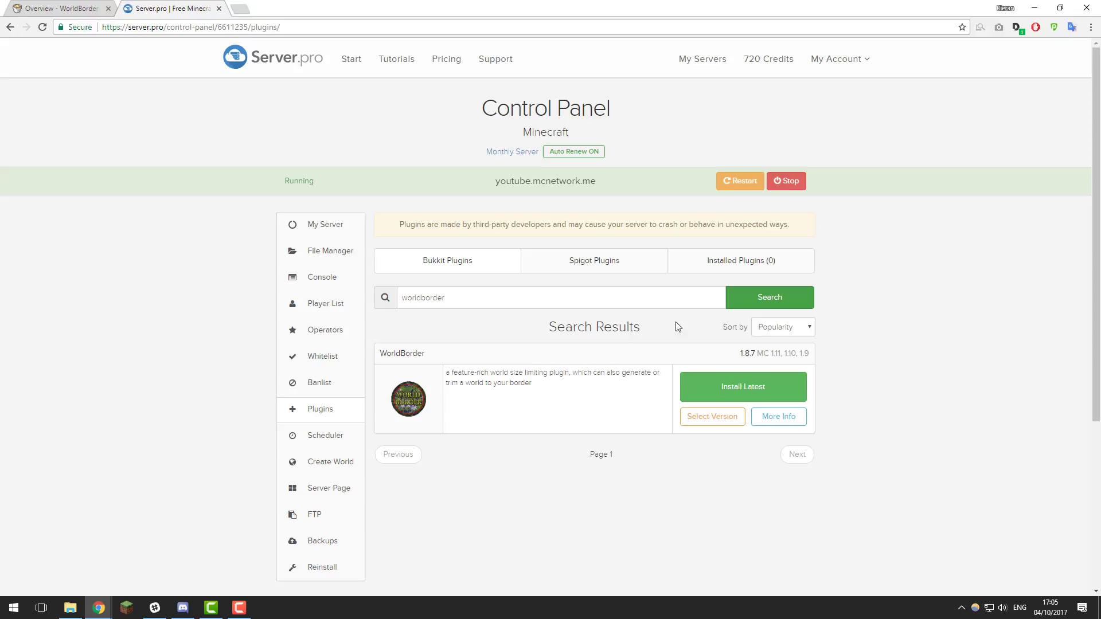
mouse_move(438, 391)
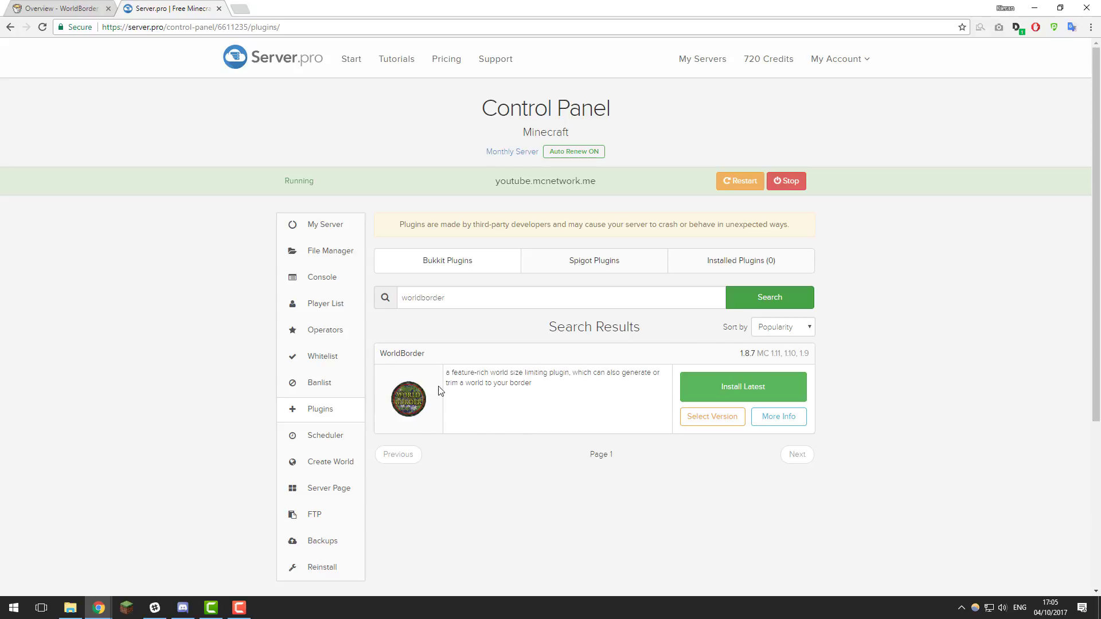
left_click(742, 387)
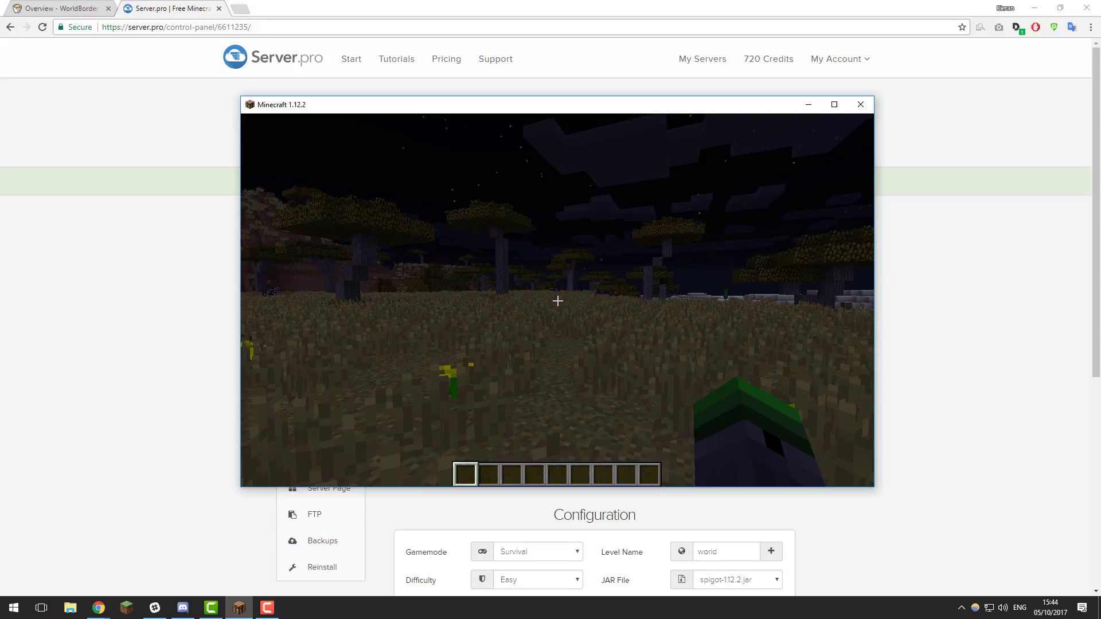
Show WorldBorder help with /wb, then request help page 2
type("/wb")
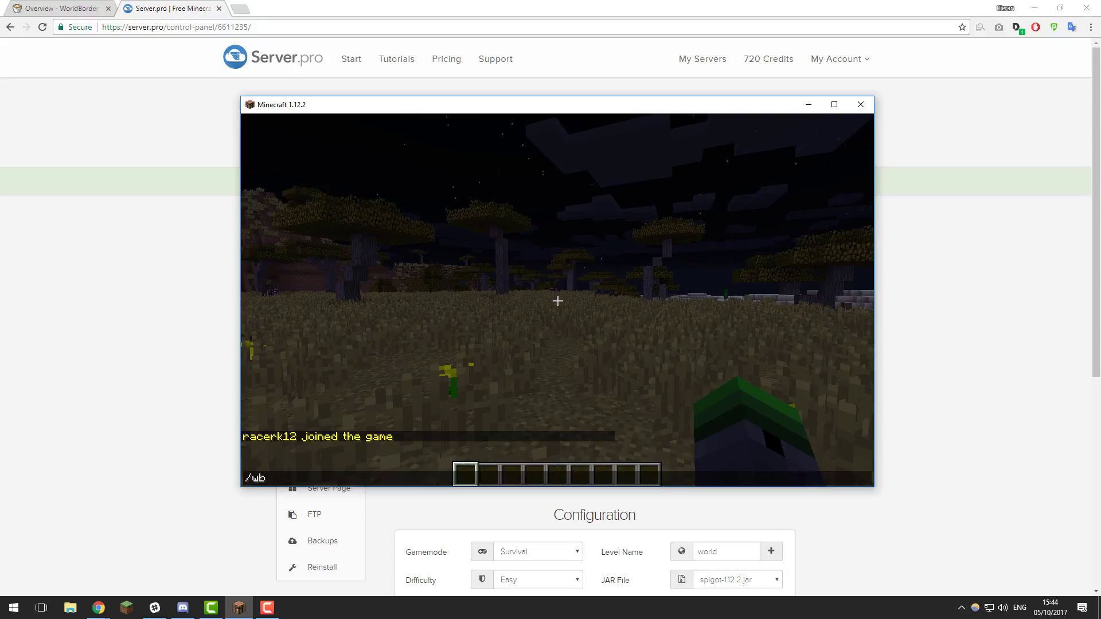
key("enter")
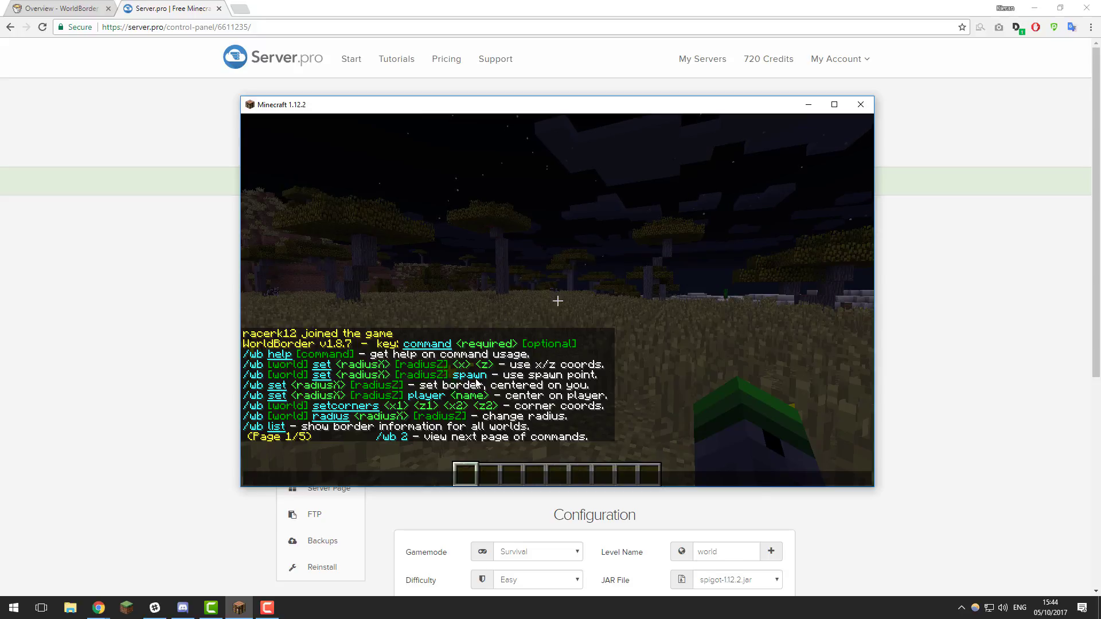
type("/wb")
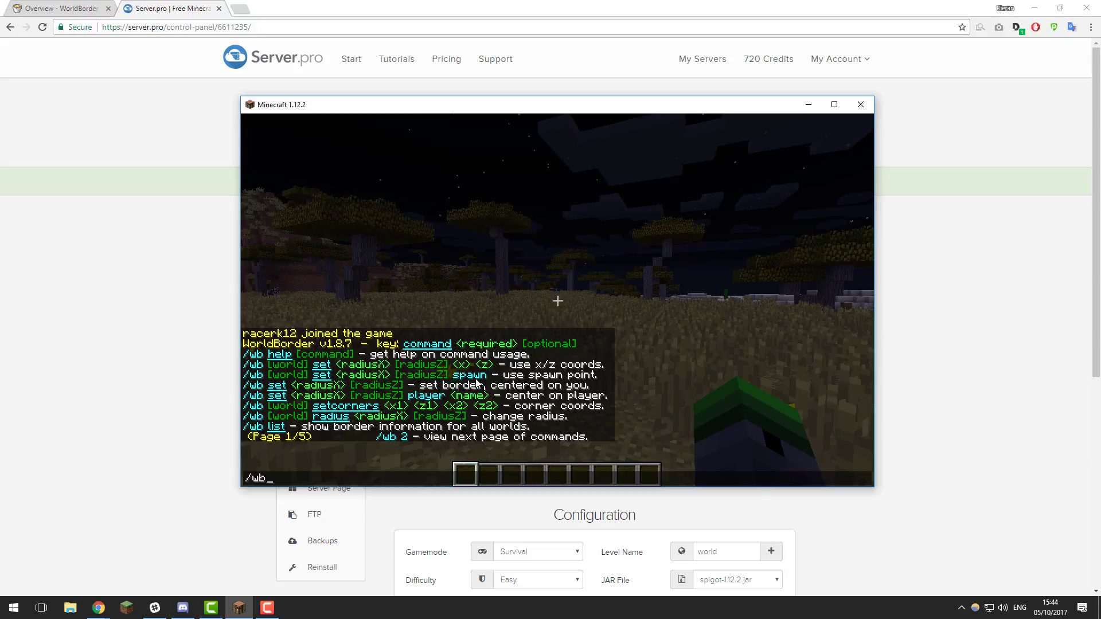
type("2")
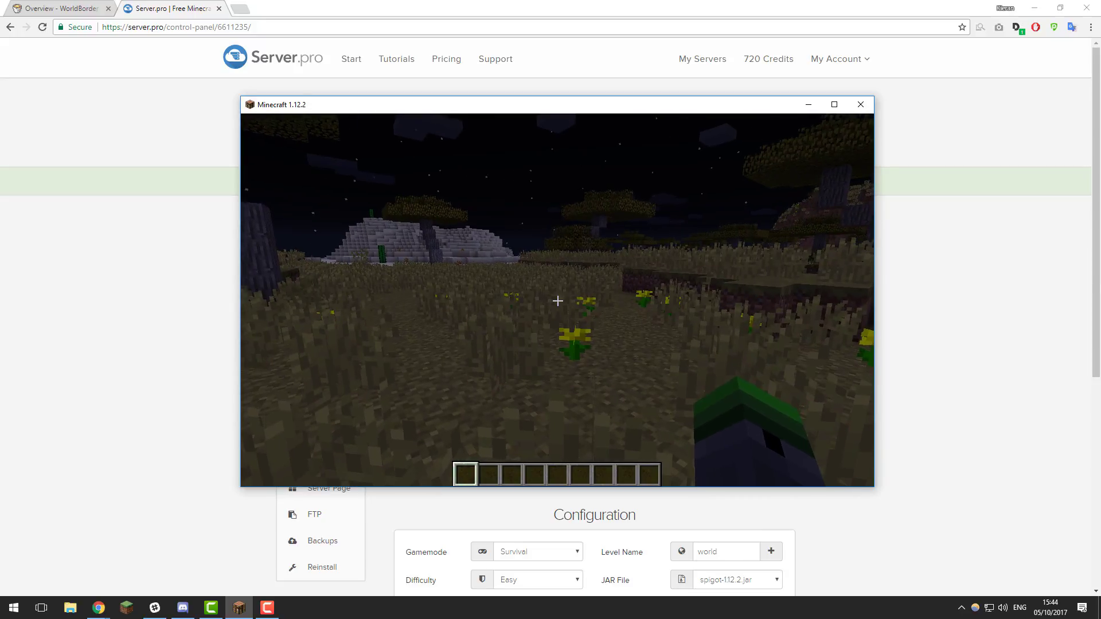
mouse_move(557, 301)
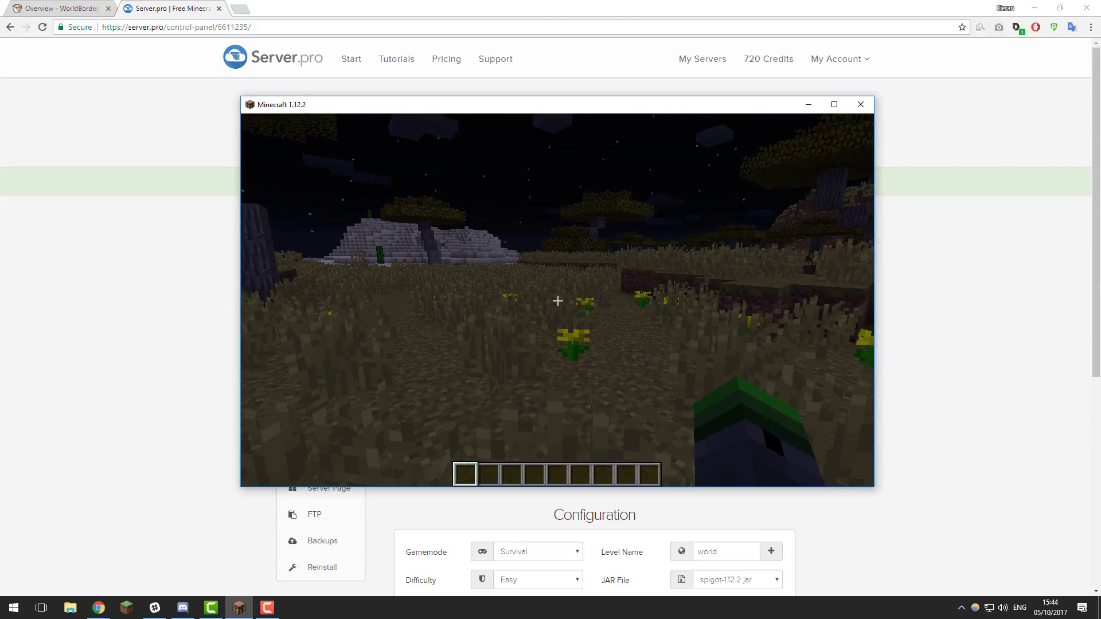
Run /wb set 1 to place a radius-1 border around the player and hit its edge
type("/wb")
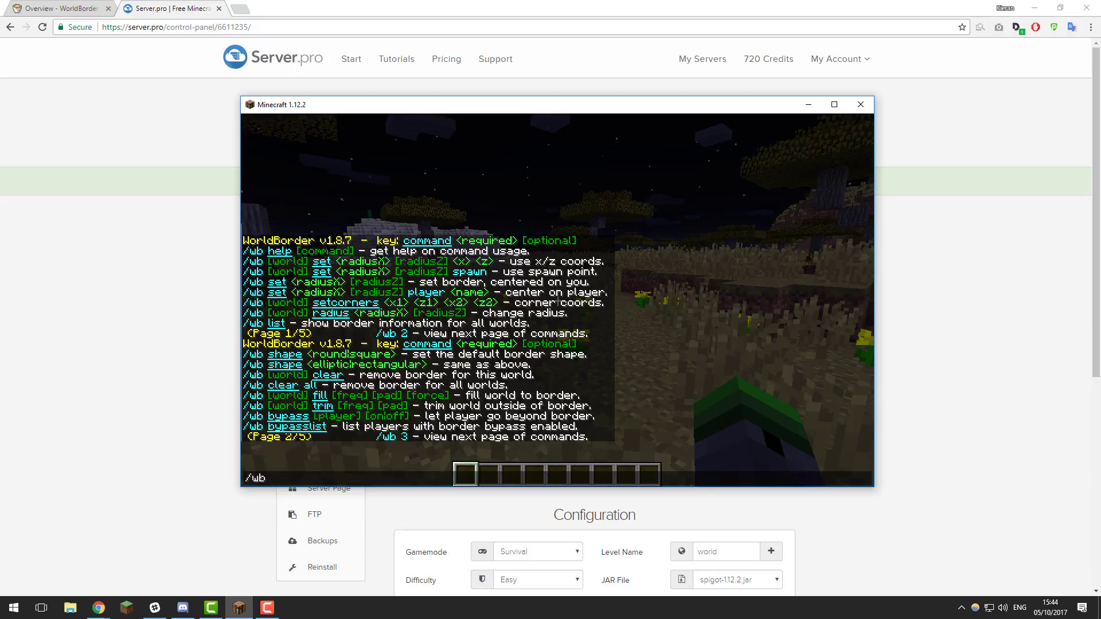
type("set")
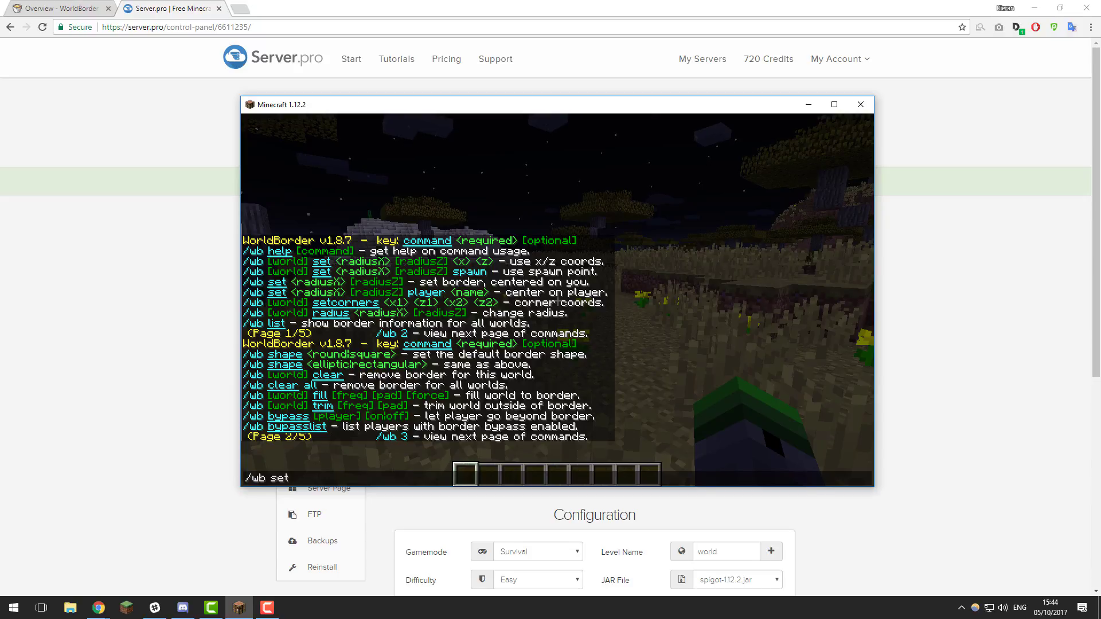
key("space")
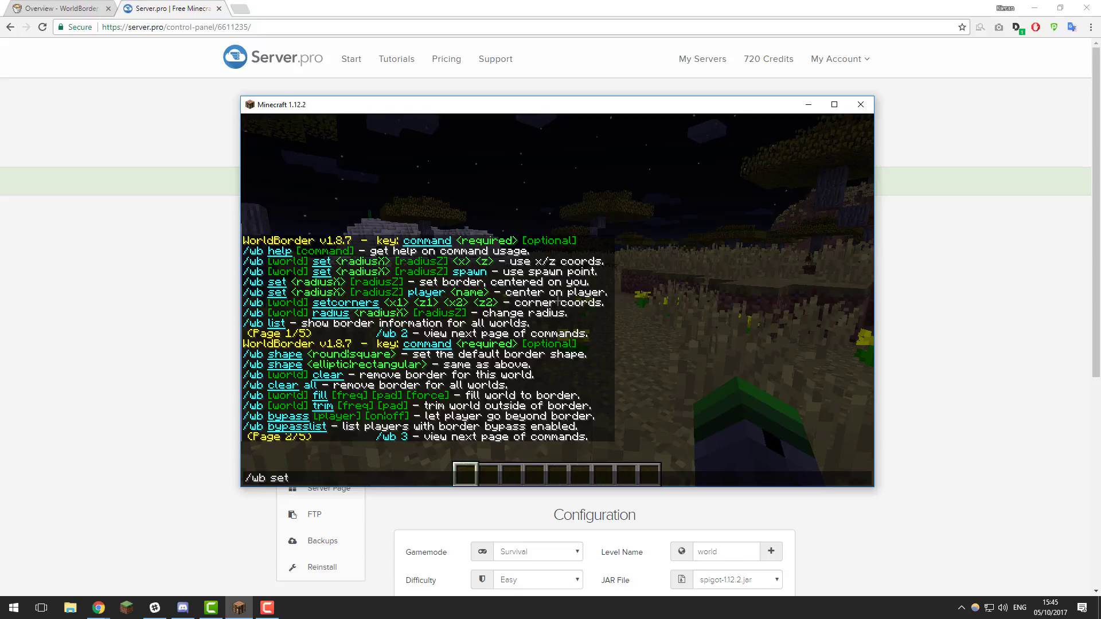
type("1")
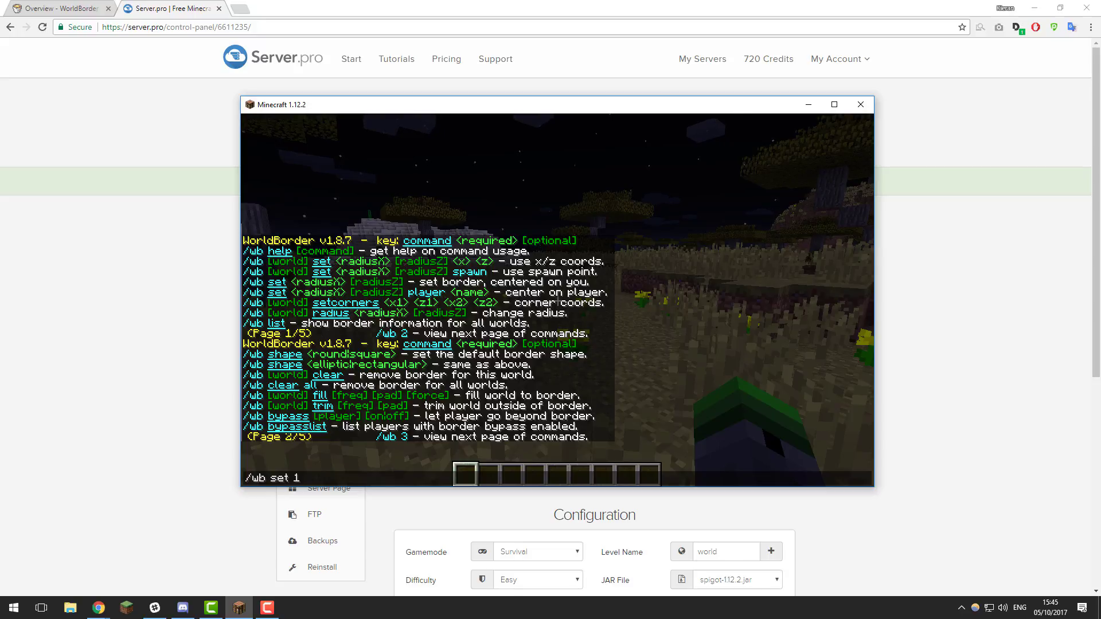
key("enter")
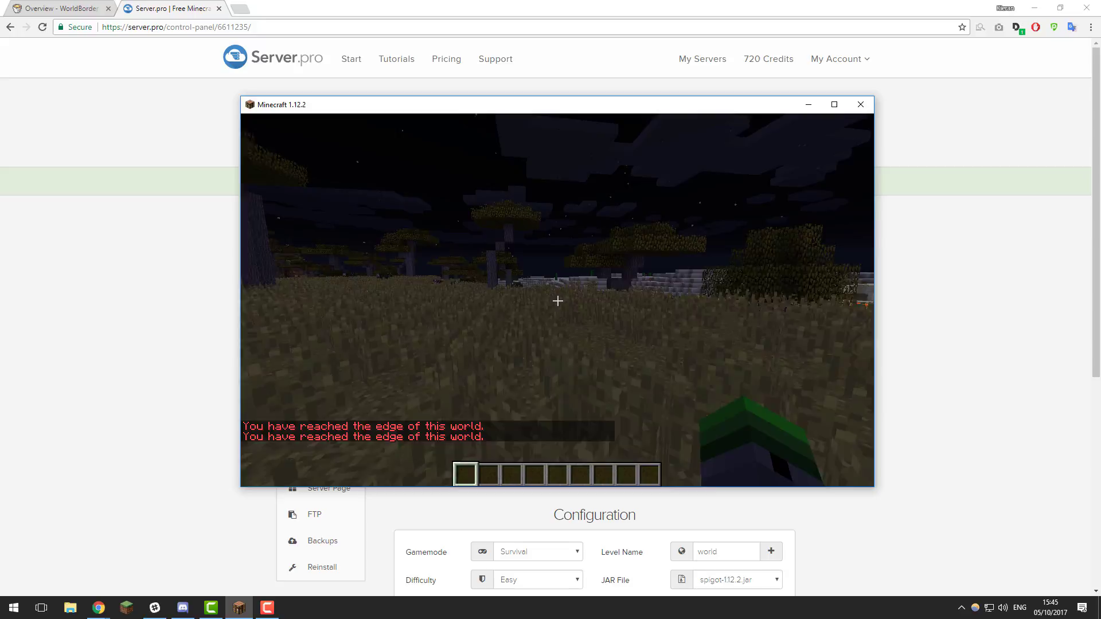
key("w")
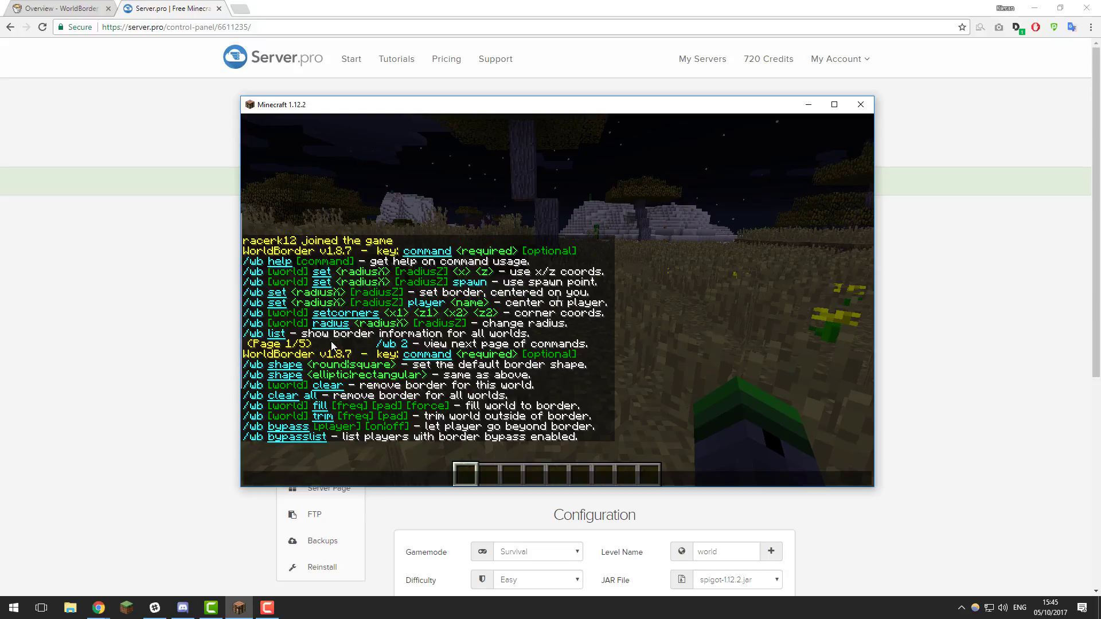
mouse_move(371, 281)
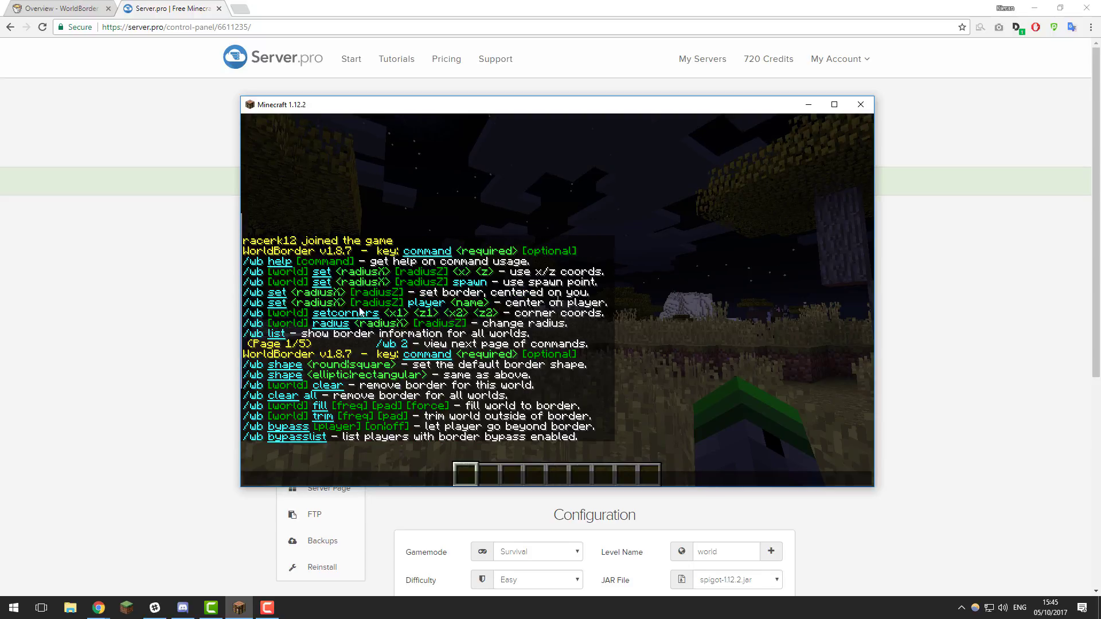
type("/wb set")
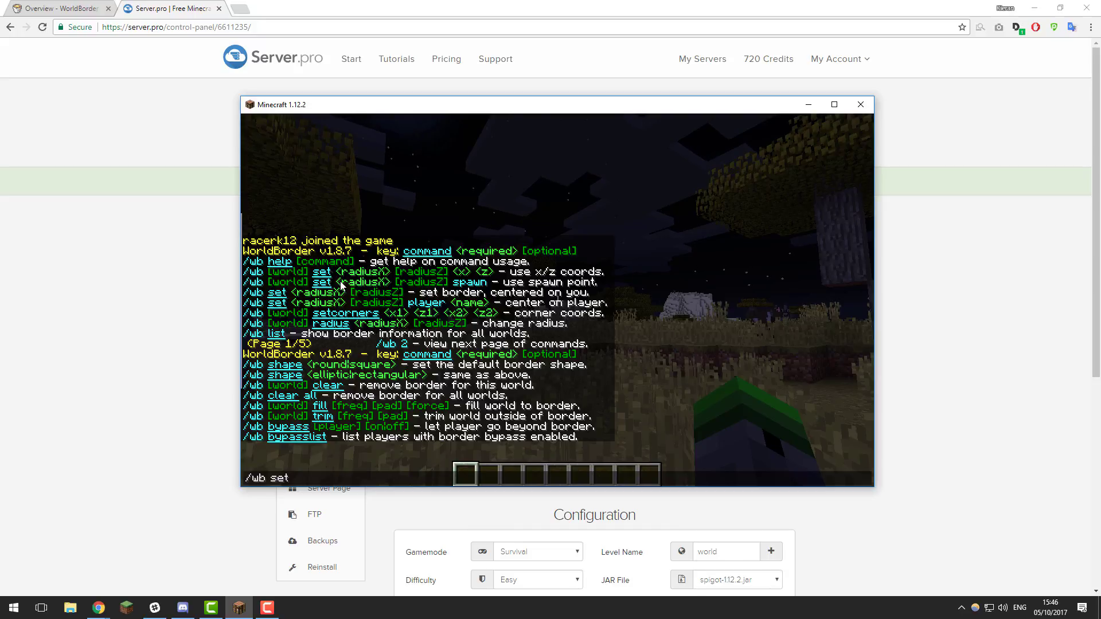
type("30")
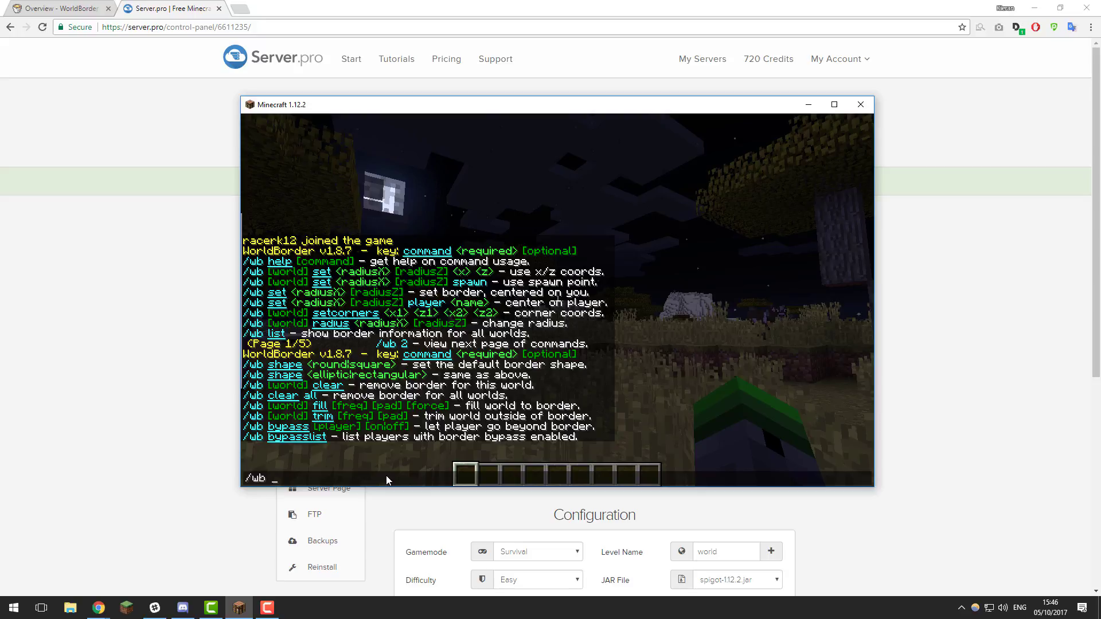
Begin a new /wb set command after testing the radius-20 border edge
key("Escape")
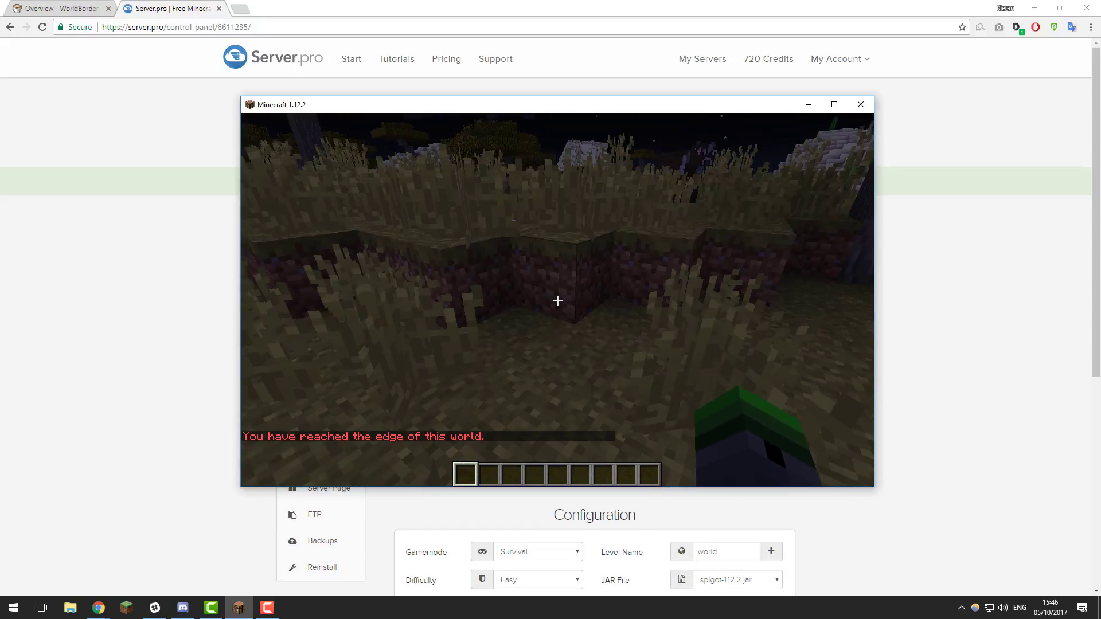
type("/wb set")
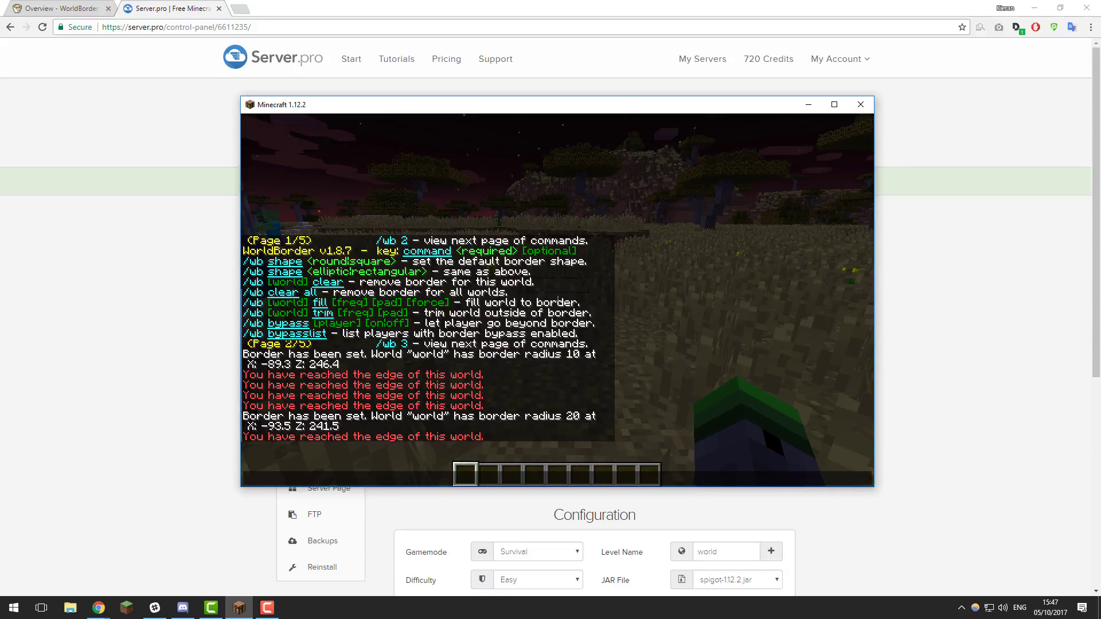
Run /wb clear to remove the world border
type("/wb")
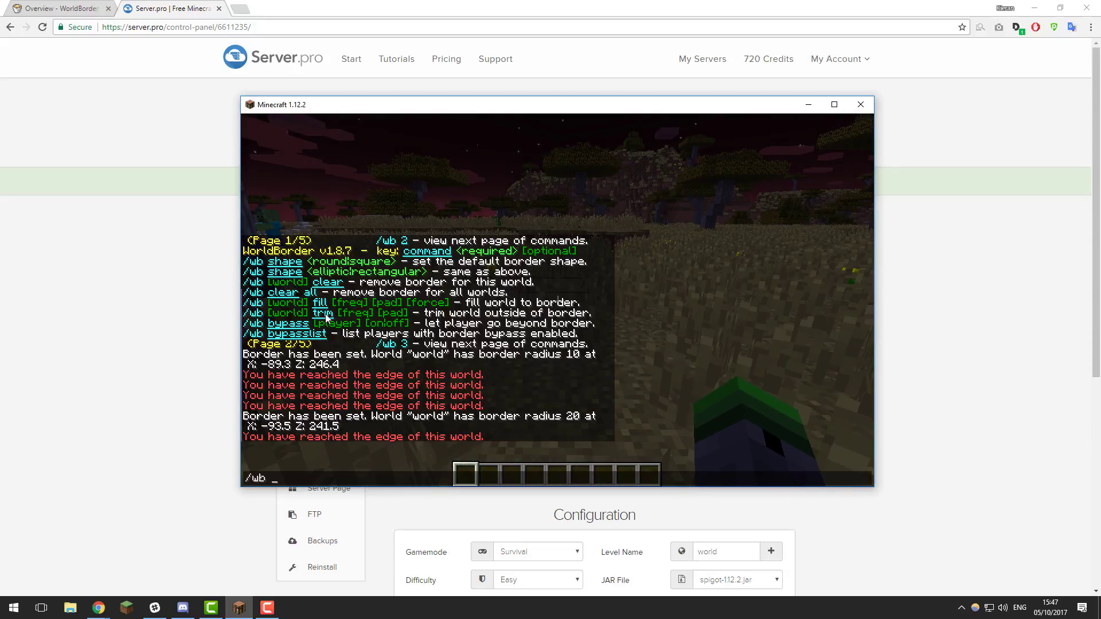
type("clear")
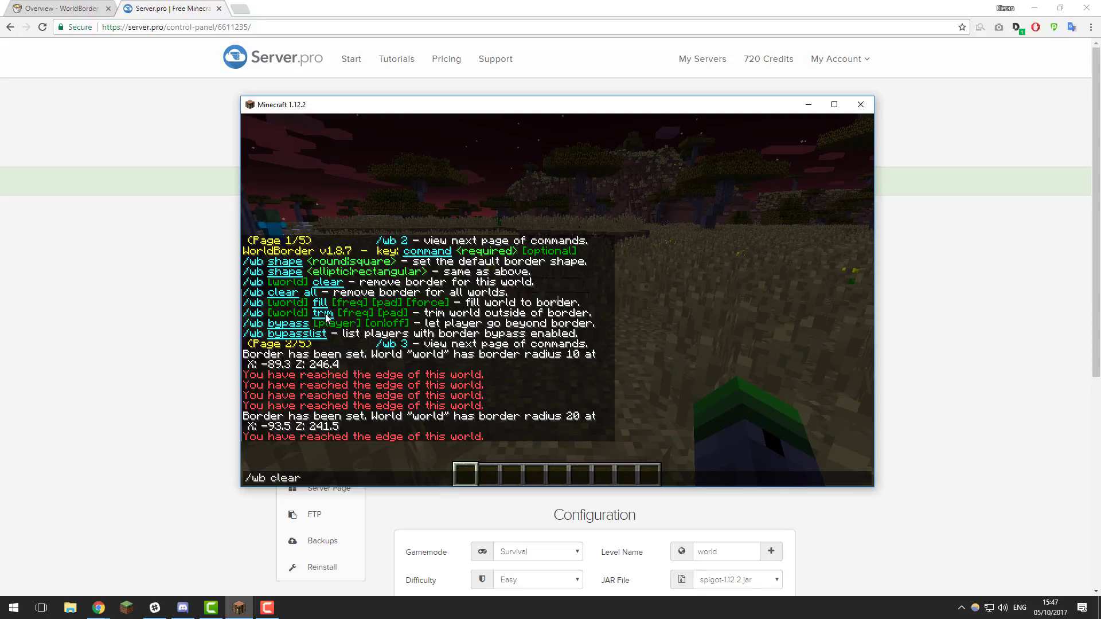
key("enter")
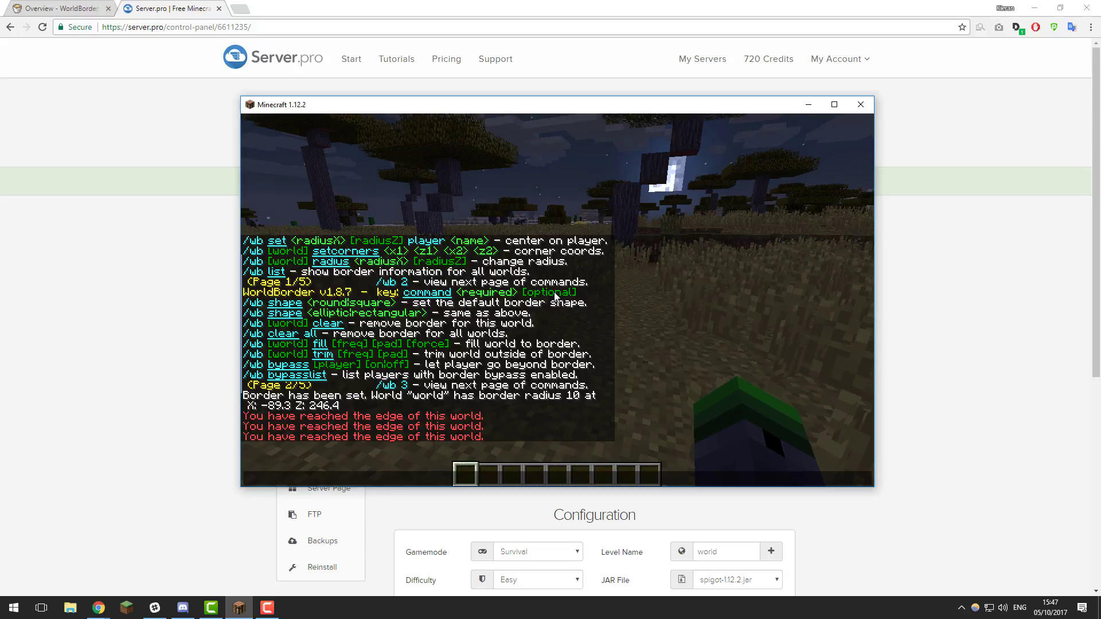
Enter /wb shape round to make the default border shape round
type("/wb")
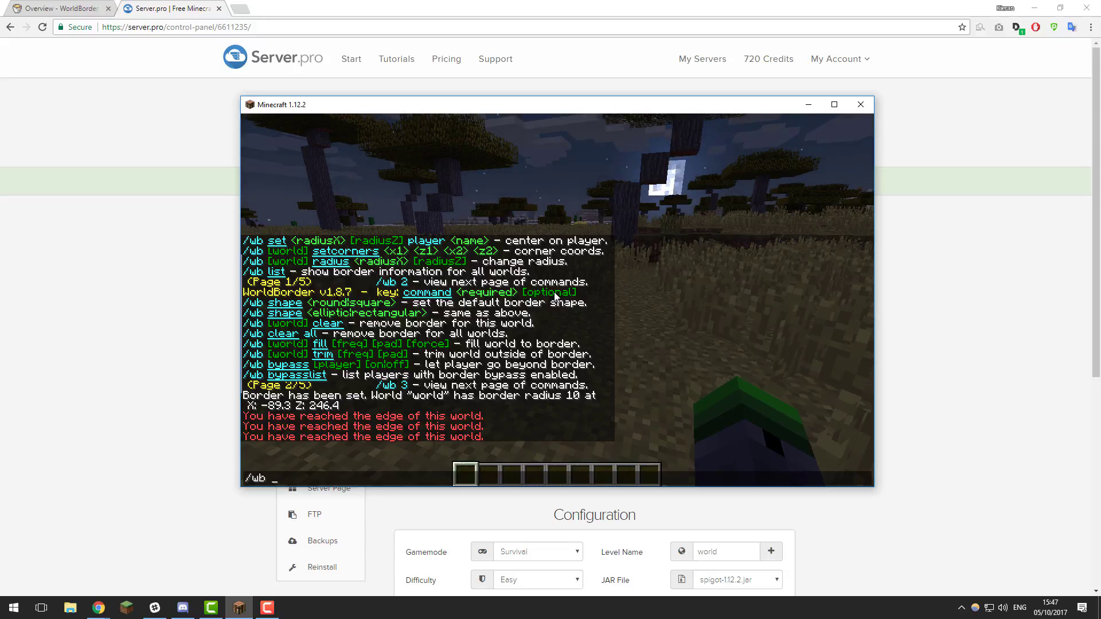
type("shape")
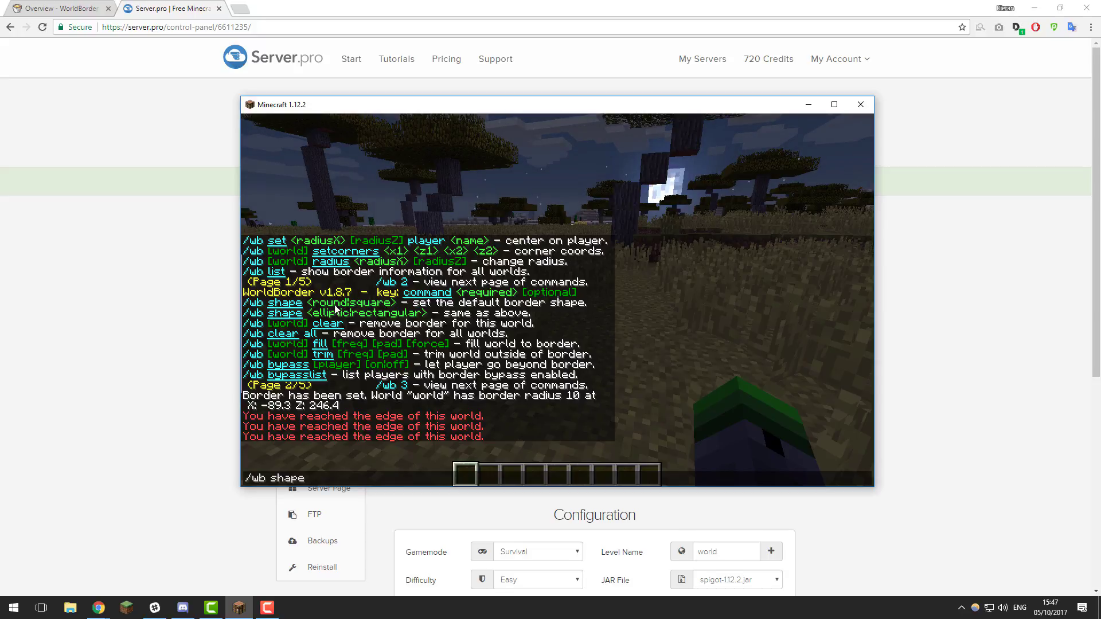
type("ruon")
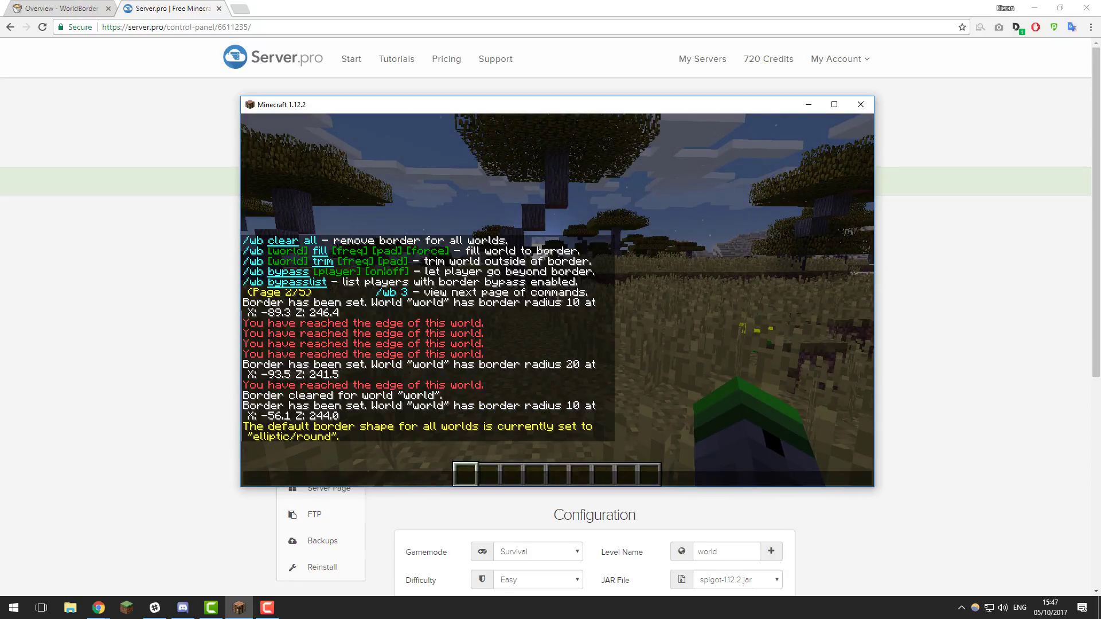
type("/wb shape roun")
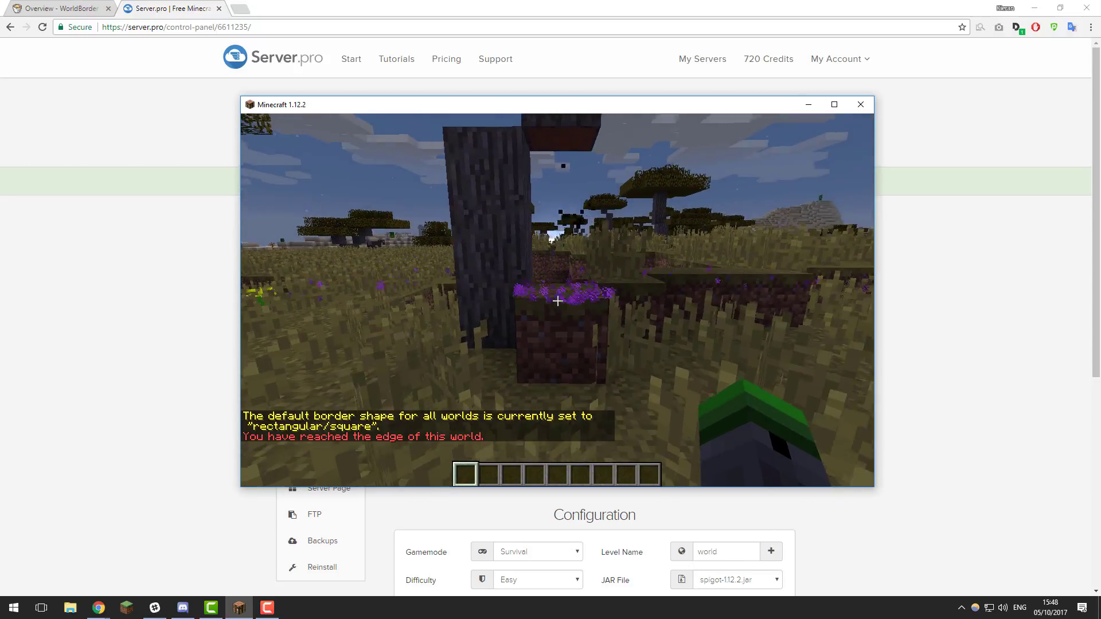
mouse_move(557, 301)
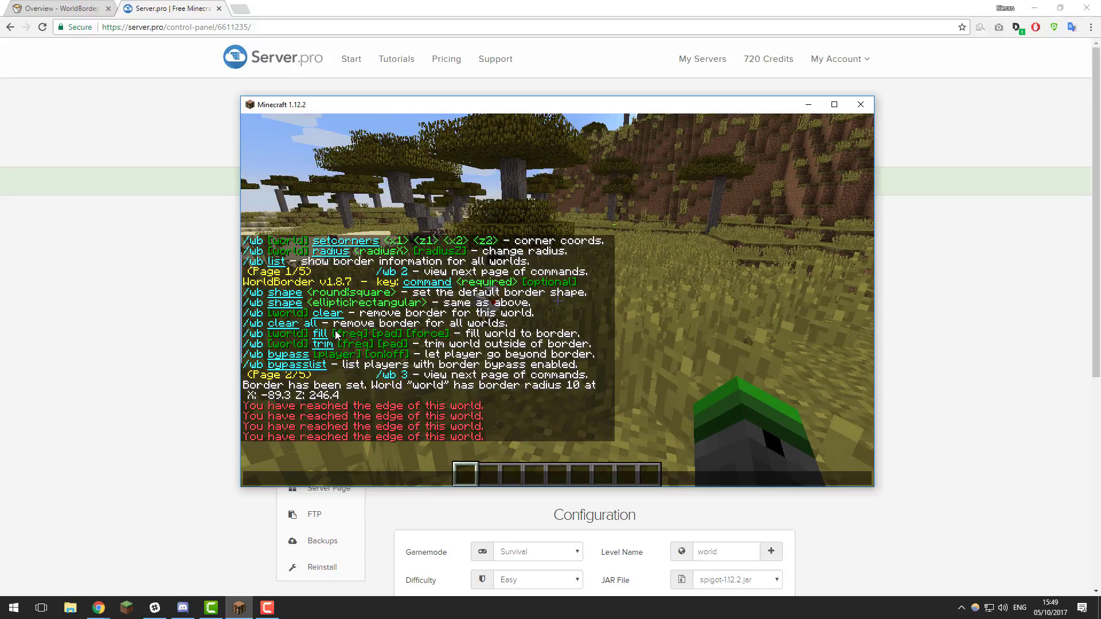
Run /wb fill and begin its confirmation to generate chunks out to the border
type("/wb fill")
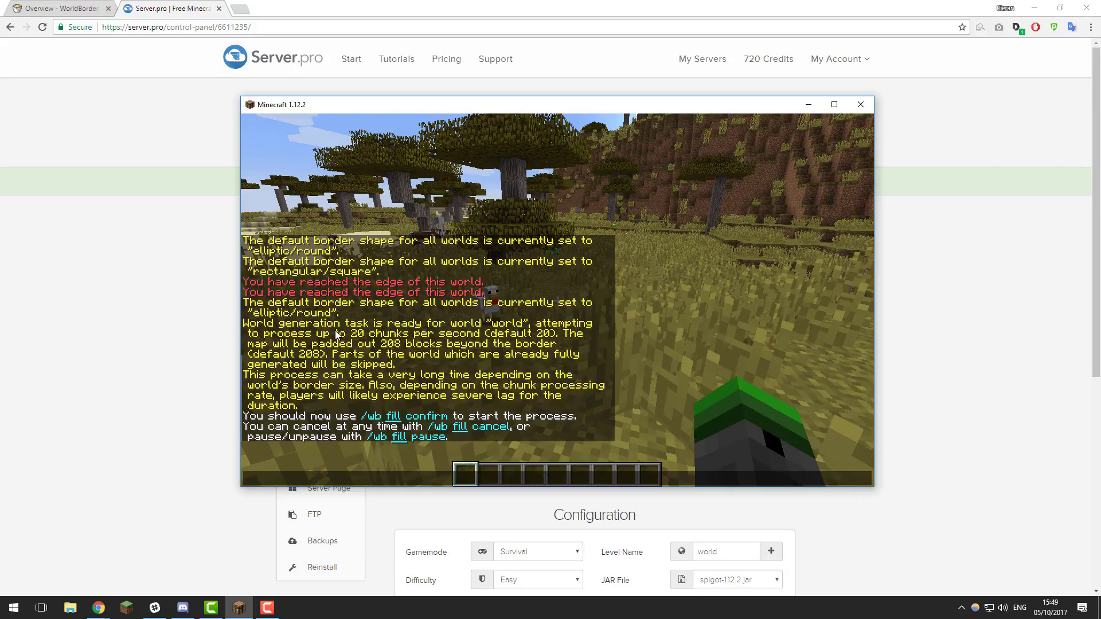
type("/wb fil")
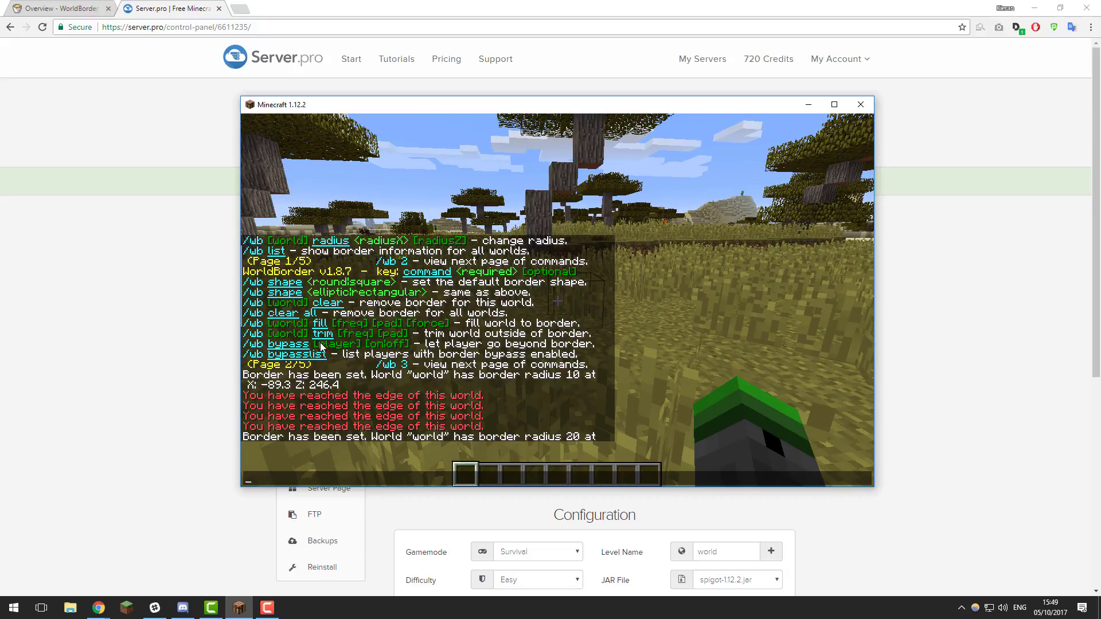
Run /wb trim and /wb trim confirm to cut regions beyond the border
type("/wb t")
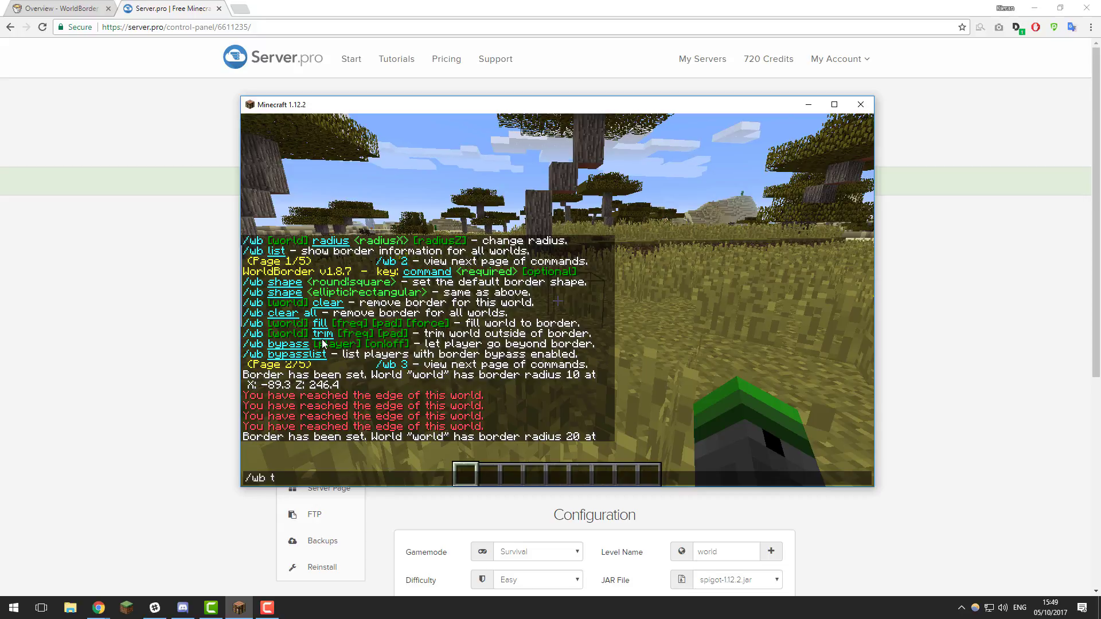
type("rim")
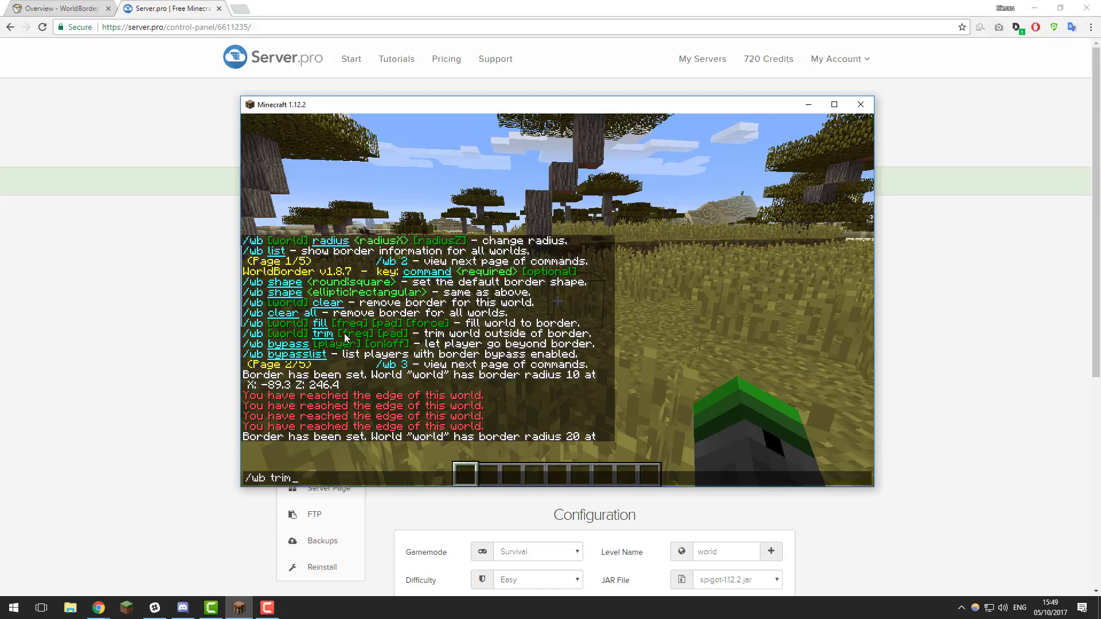
key("enter")
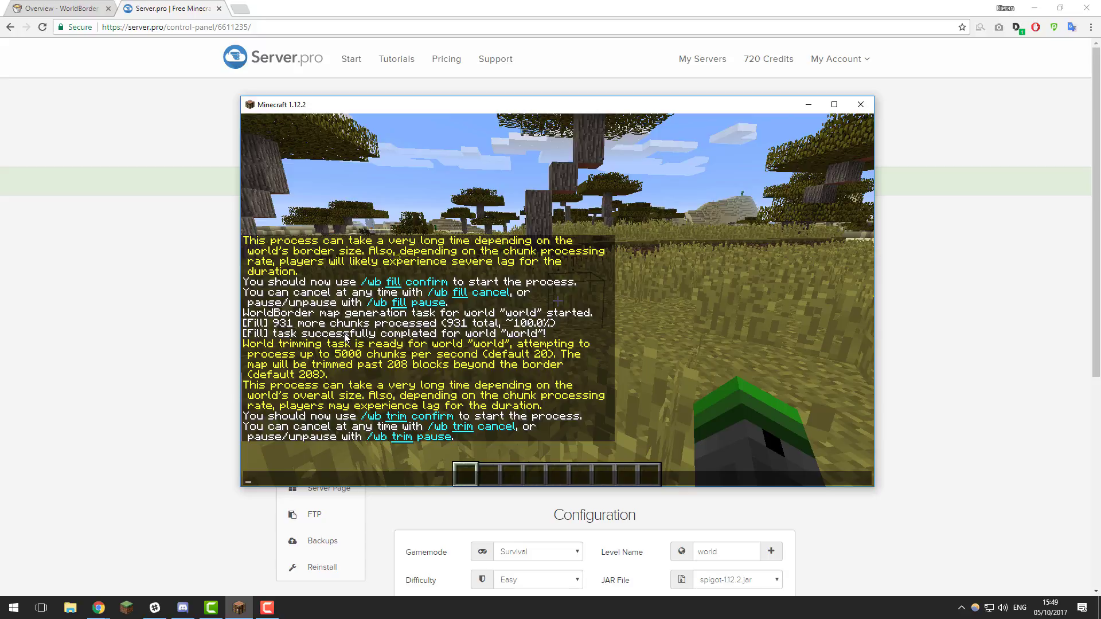
type("/wb trim confi")
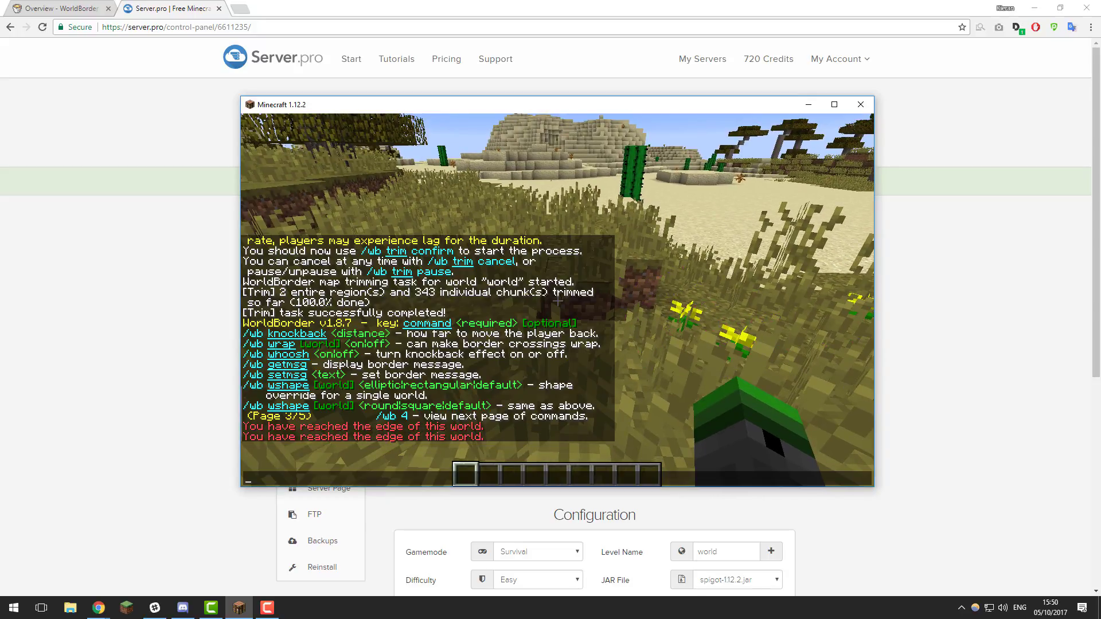
Enter the /wb knockback command to set border knockback distance
type("/wb kno")
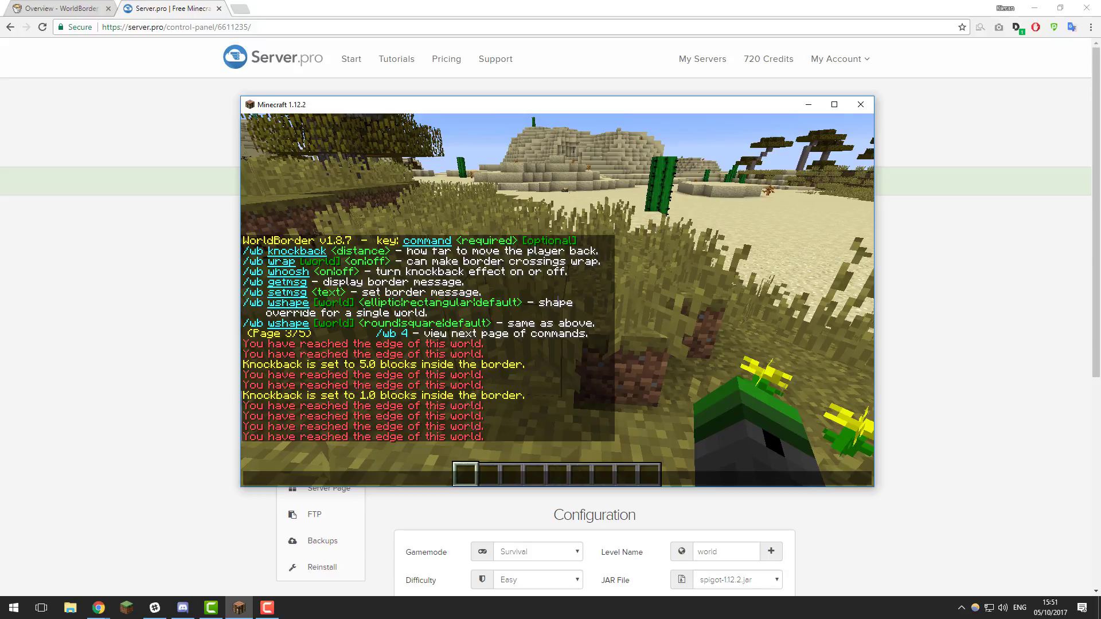
Set the border message to "You cannot travel passed this point." with the &b aqua colour code
type("/wb setmsg You cannot travel passed this")
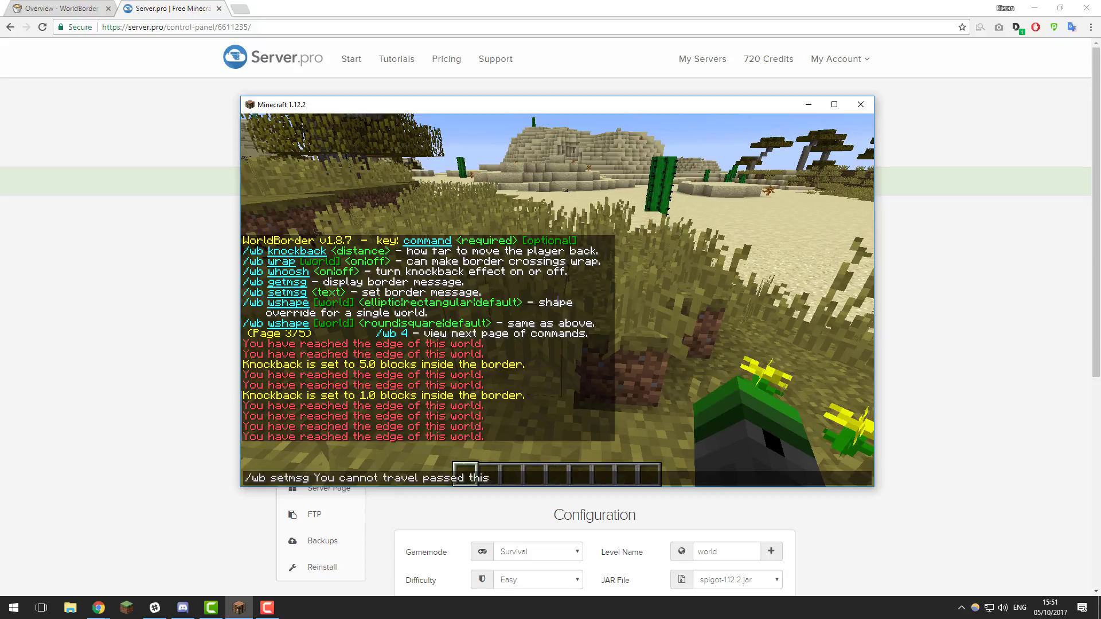
key("enter")
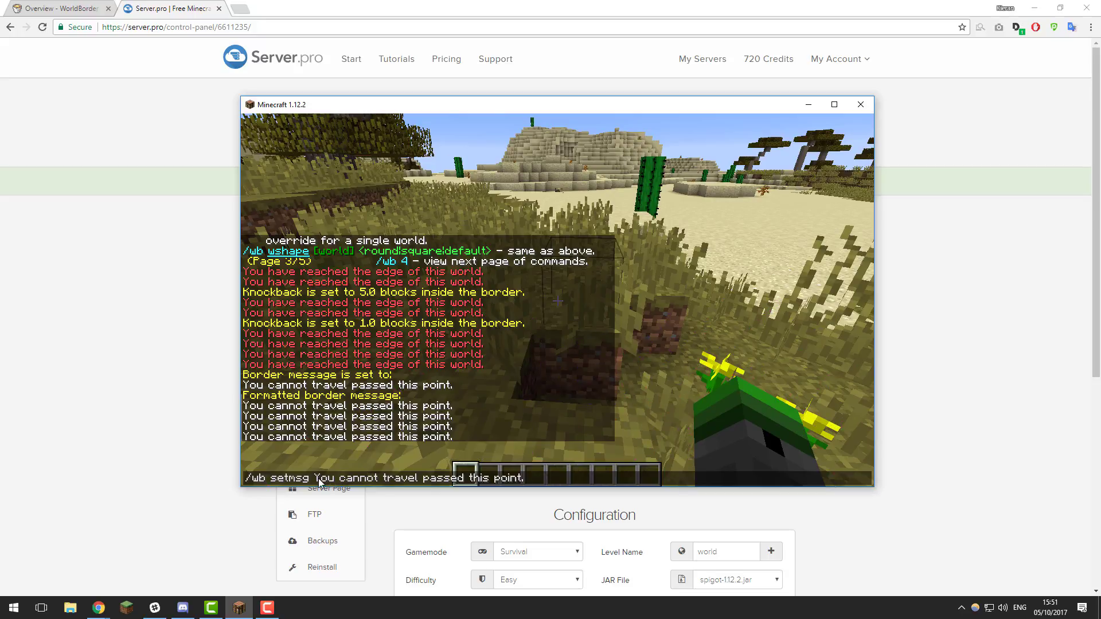
type("&b")
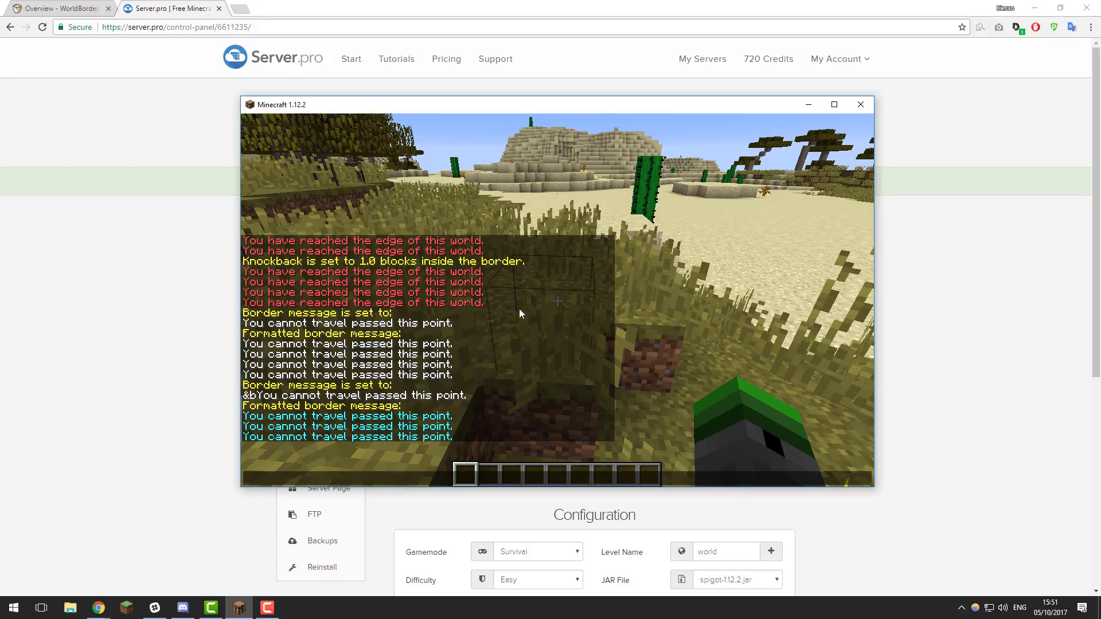
Enable preventblockplace and preventmobspawn so nothing is built or spawned outside the border
type("/wb")
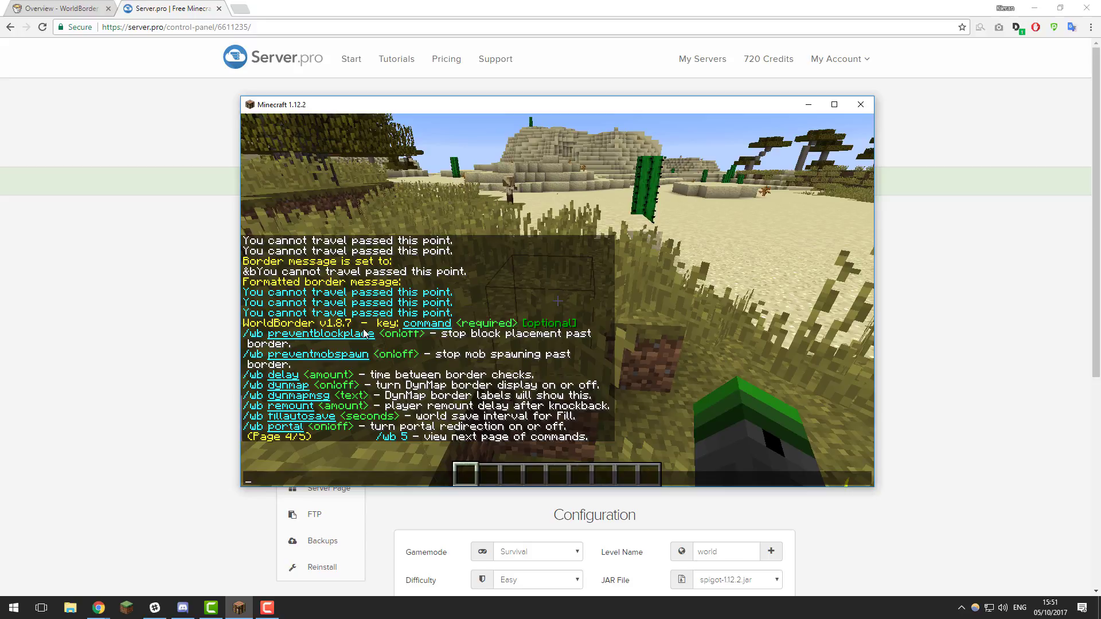
mouse_move(627, 251)
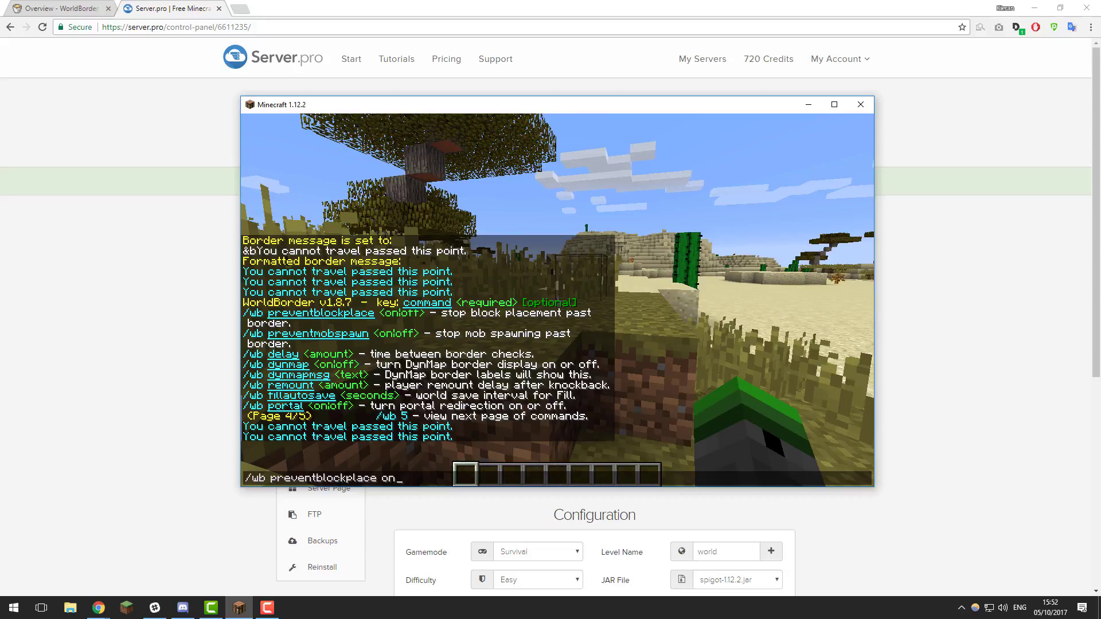
key("enter")
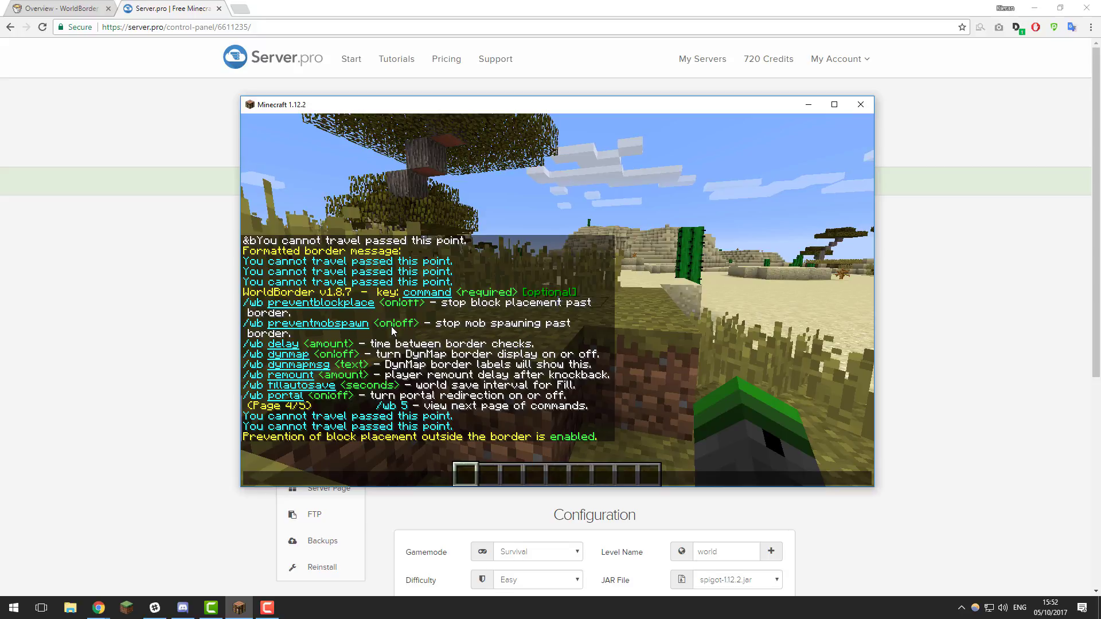
type("/wb preventmobspa")
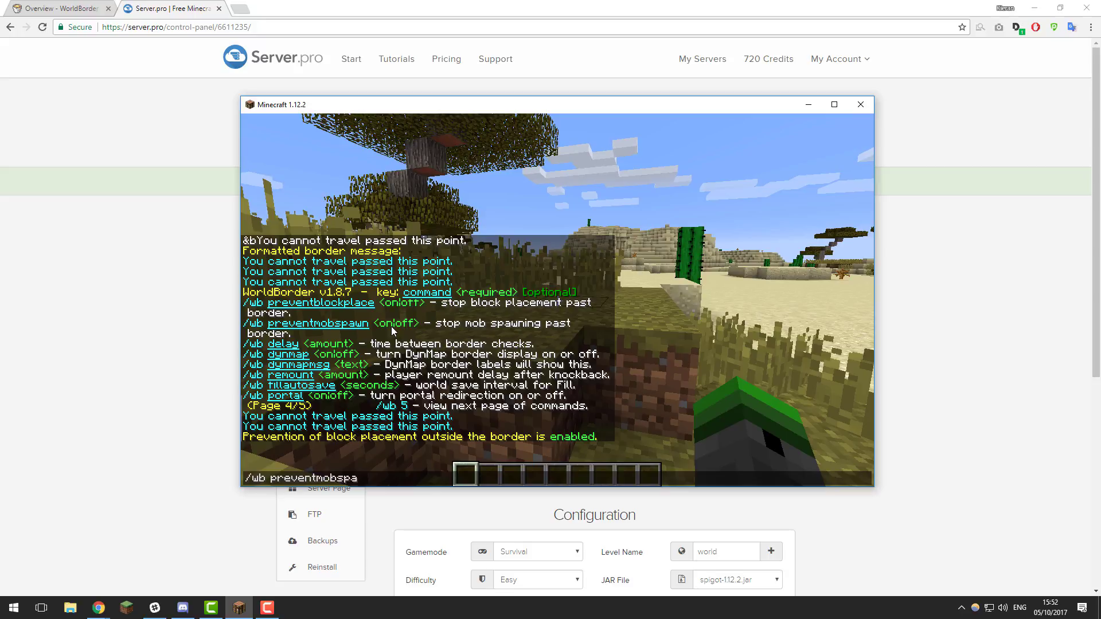
key("enter")
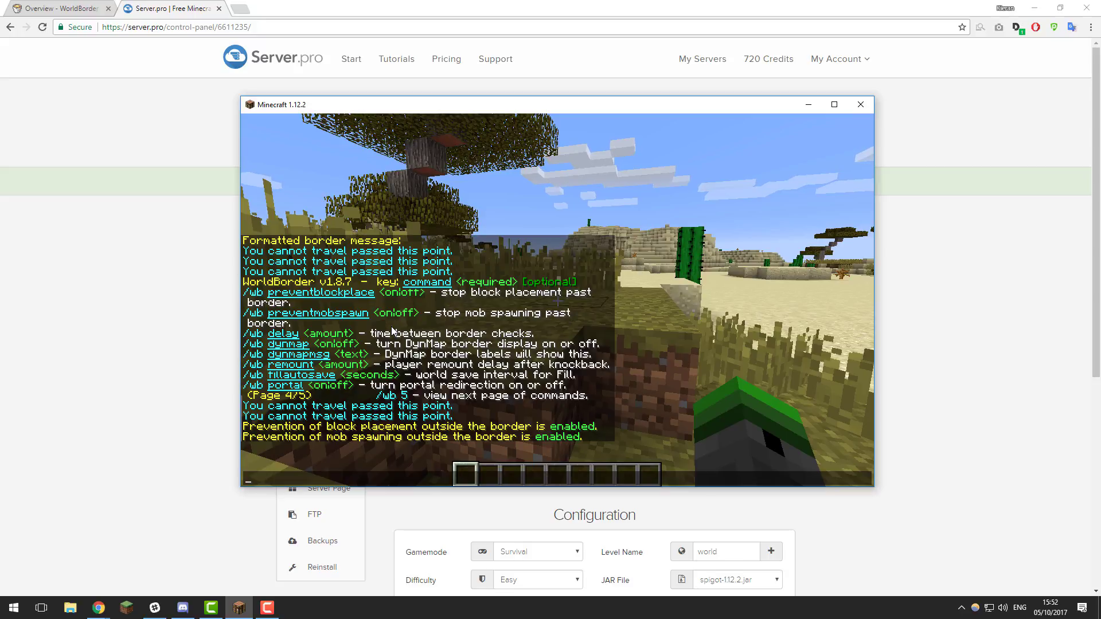